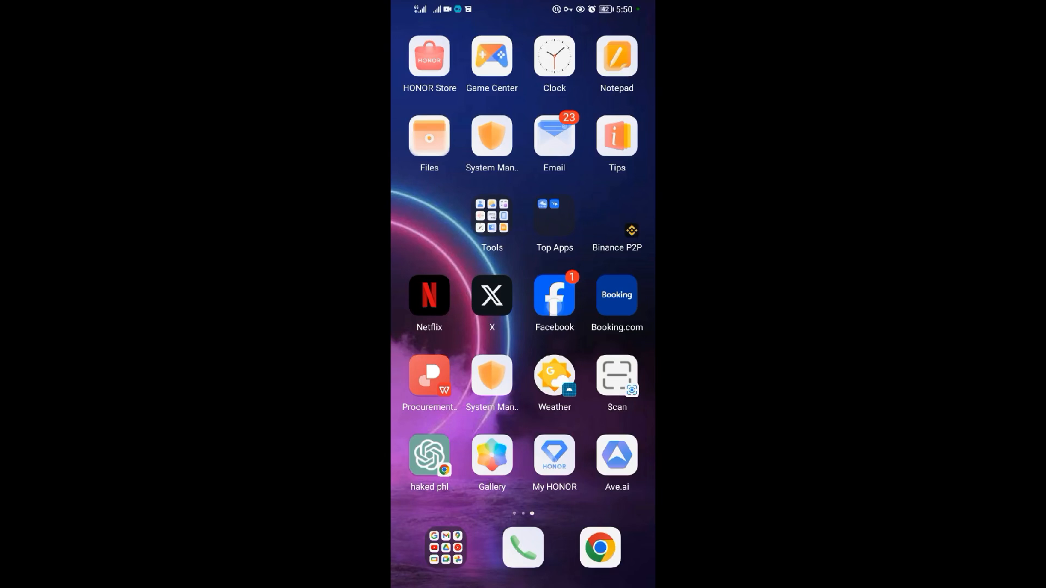
- Launch Facebook from the home screen so the news feed appears
left_click(555, 296)
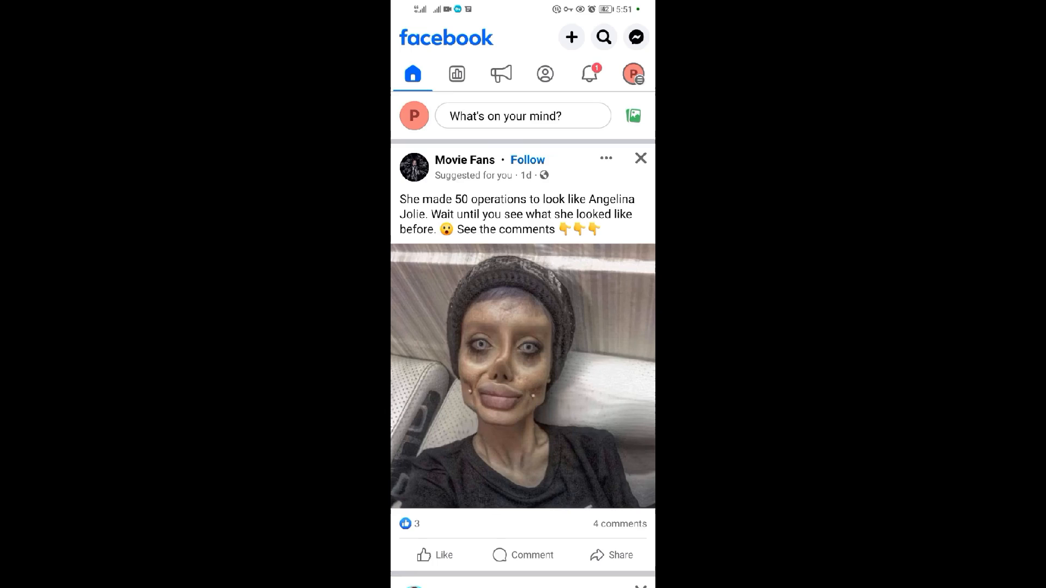
- Scroll through the Facebook menu to reveal the shortcuts list
scroll("down", 3)
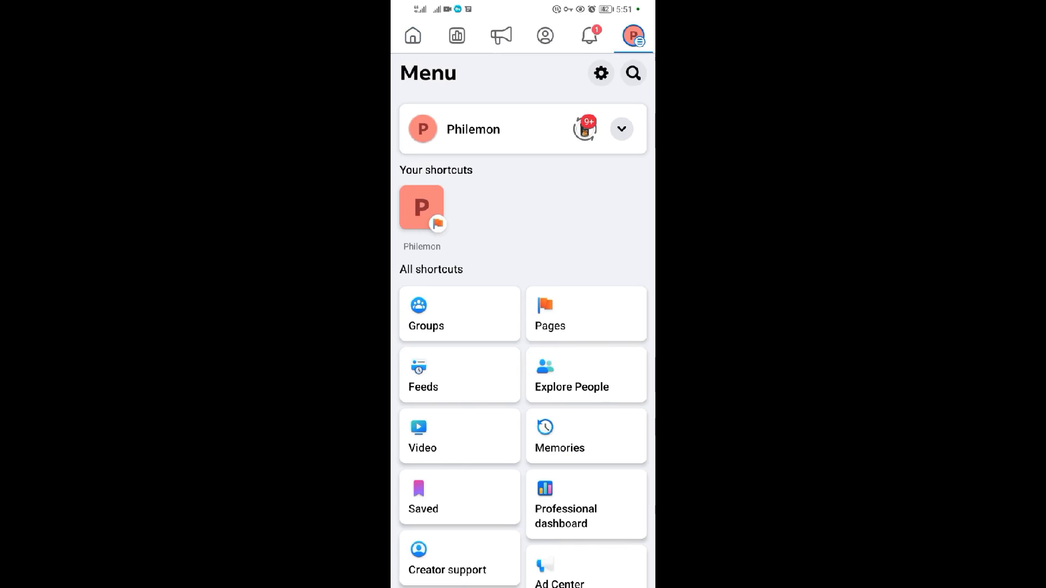
scroll("down", 3)
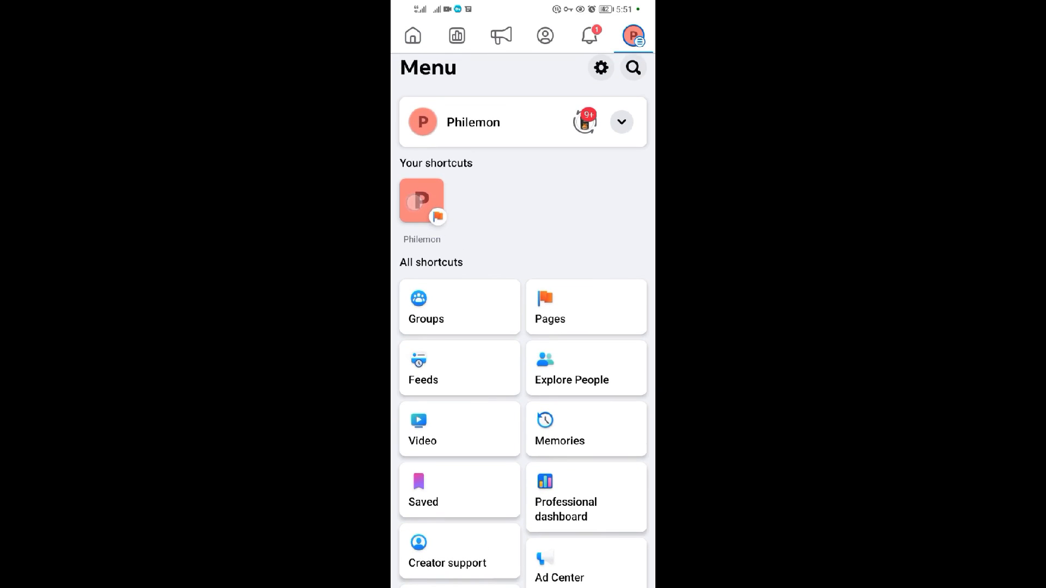
- Go to your own Page and reach its settings list via the more-options button
left_click(421, 201)
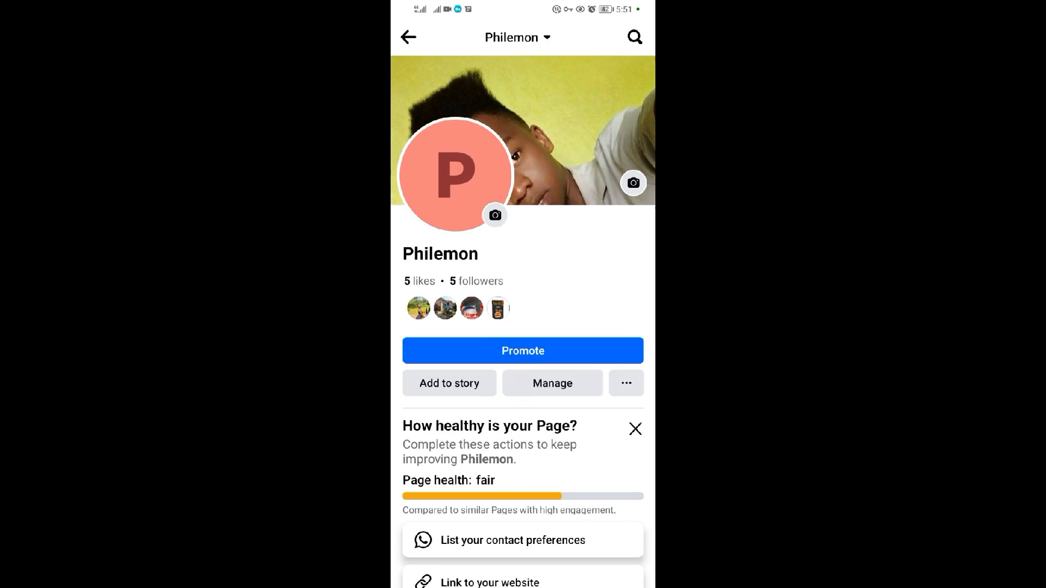
left_click(516, 37)
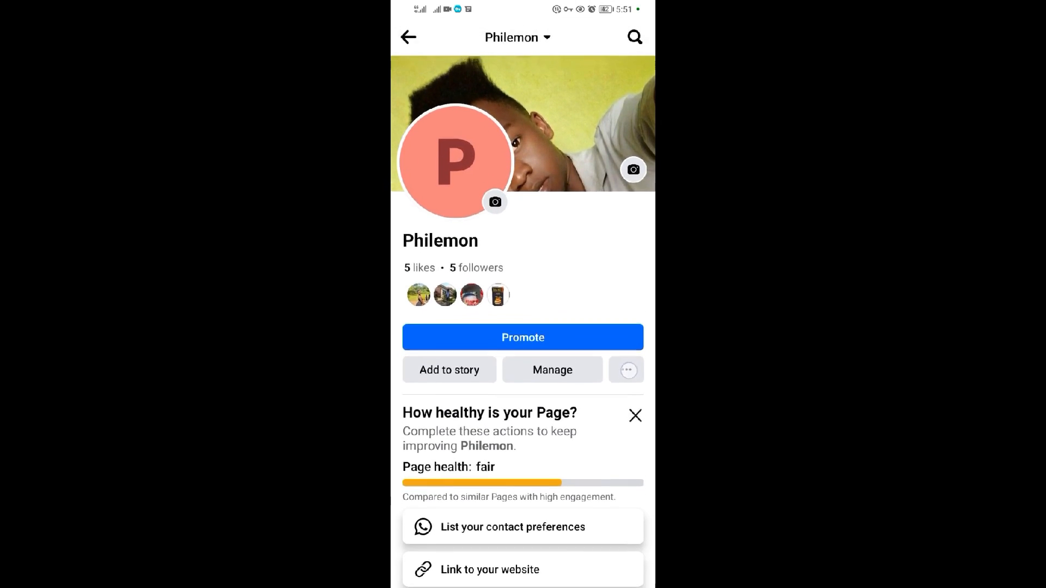
scroll("down", 3)
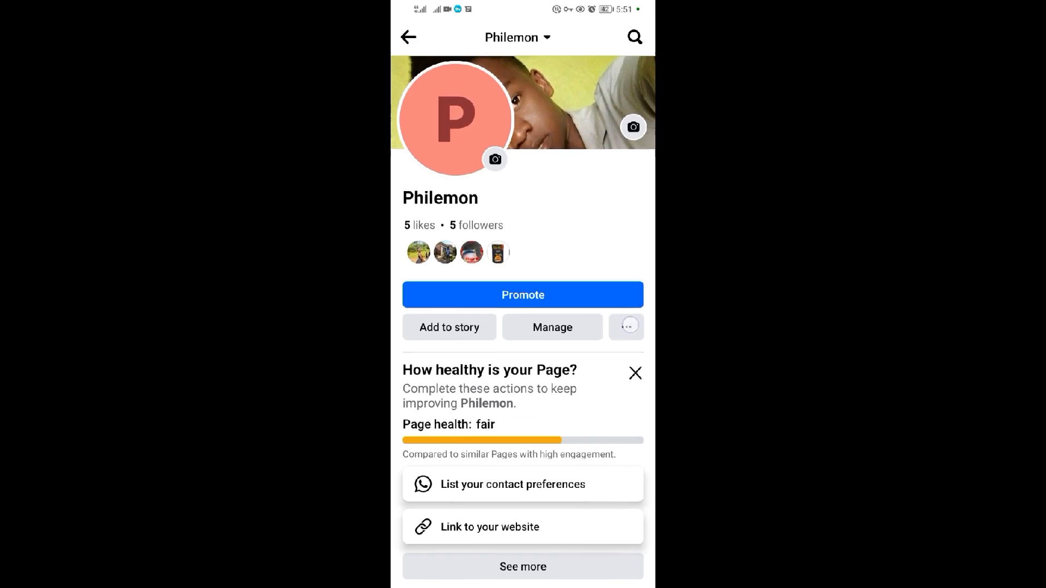
left_click(626, 327)
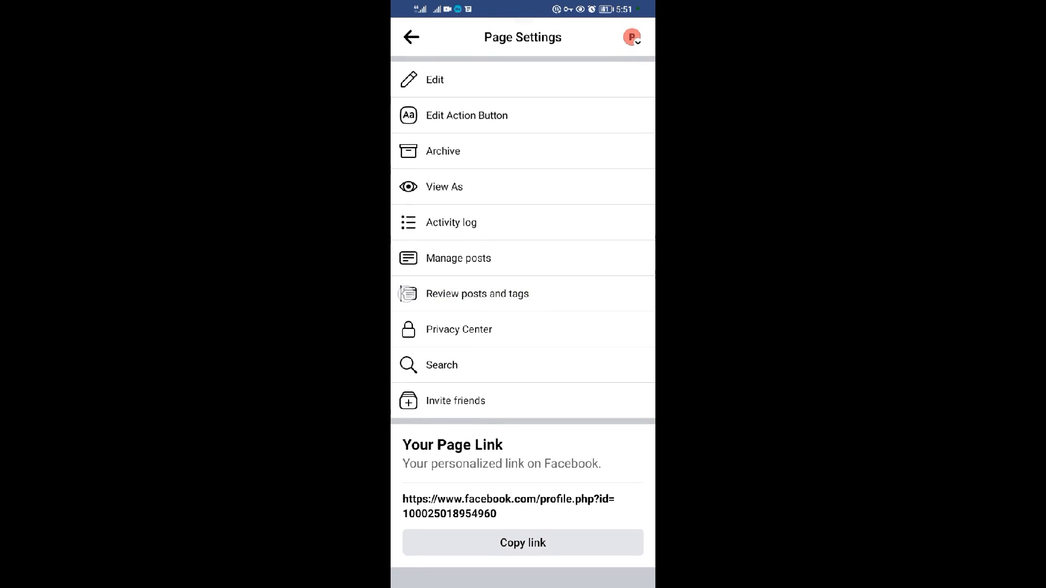
- Reach the Review posts and tags screen, which lists nothing awaiting review
left_click(409, 299)
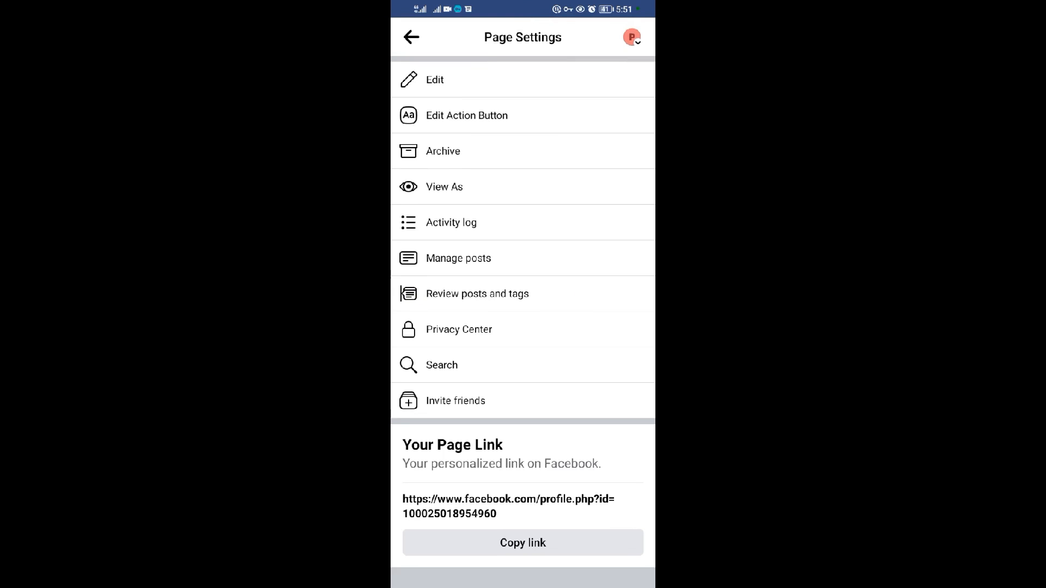
left_click(478, 294)
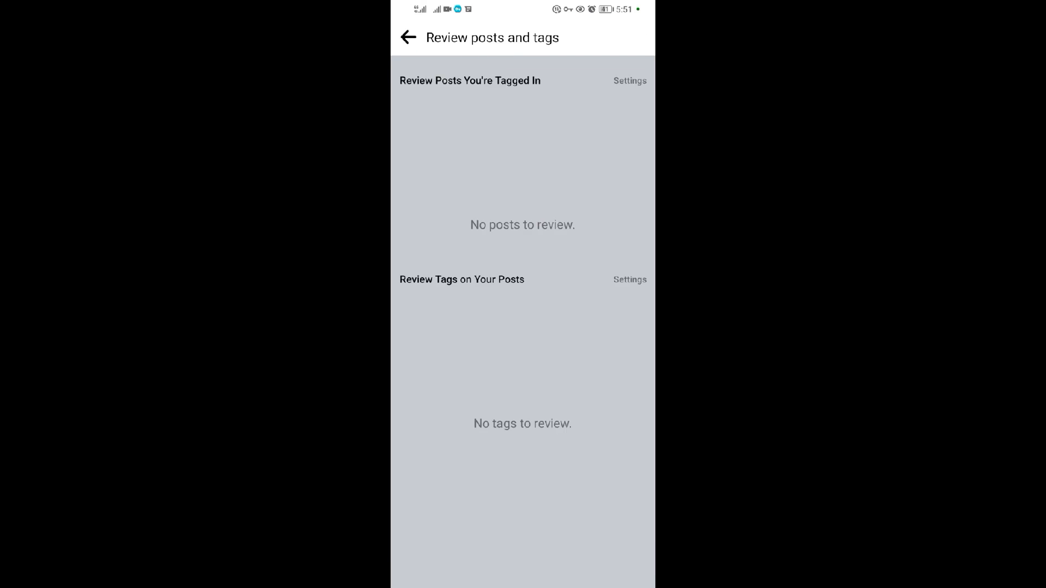